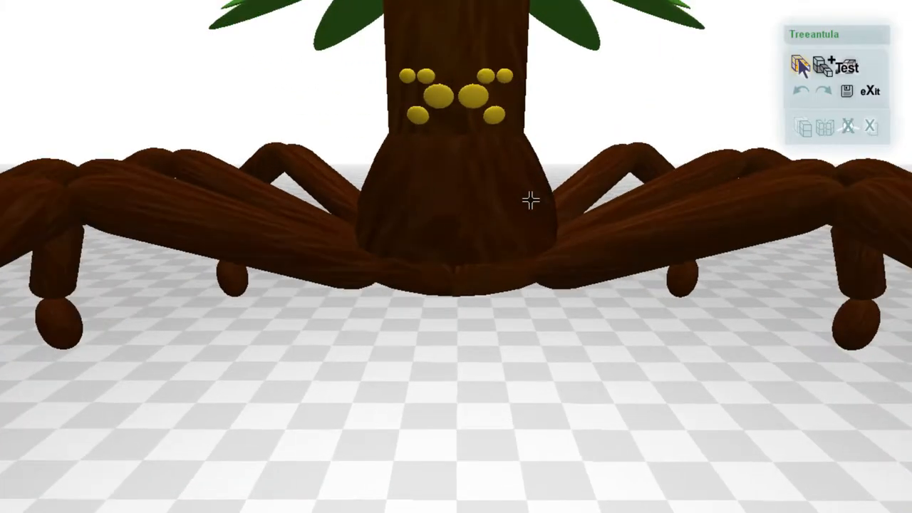
# Zoom the arena camera in close on the Treeantula Zook's body
pyautogui.click(849, 67)
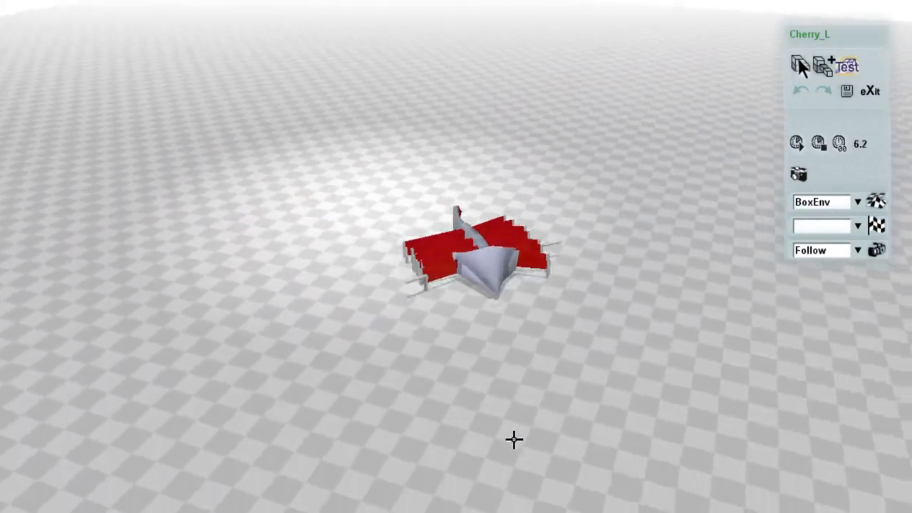
# Load Cherry_L with the environment set to BoxEnv and the camera to Follow
pyautogui.click(846, 65)
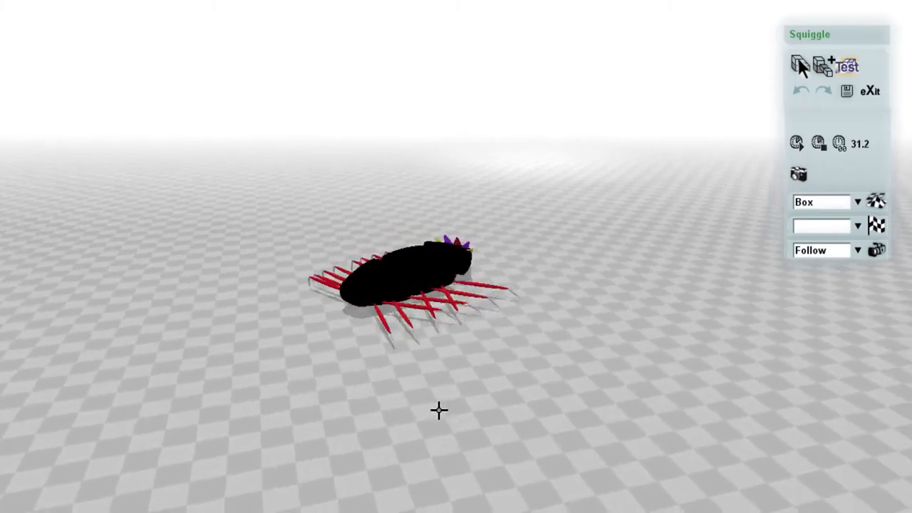
# Load Squiggle into the Box environment with the Follow camera
pyautogui.click(847, 66)
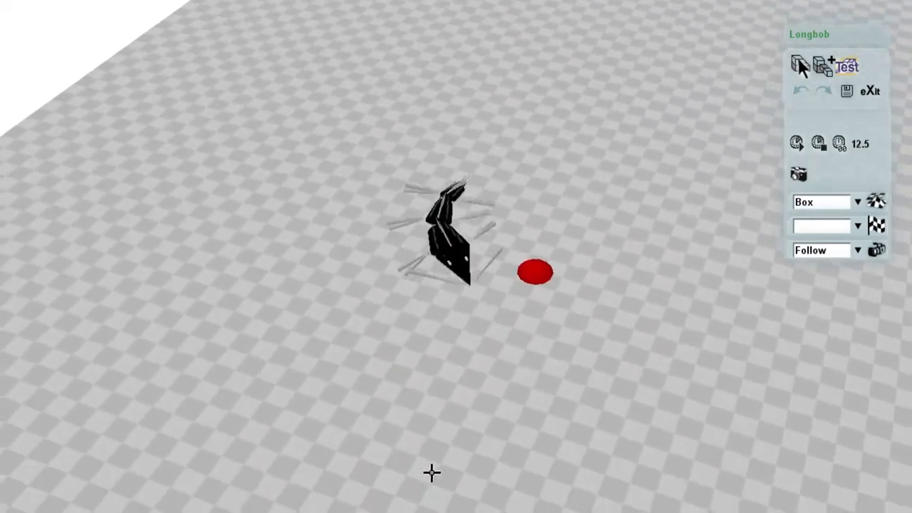
# Start Longbob's run toward the red target with the Follow camera
pyautogui.click(847, 66)
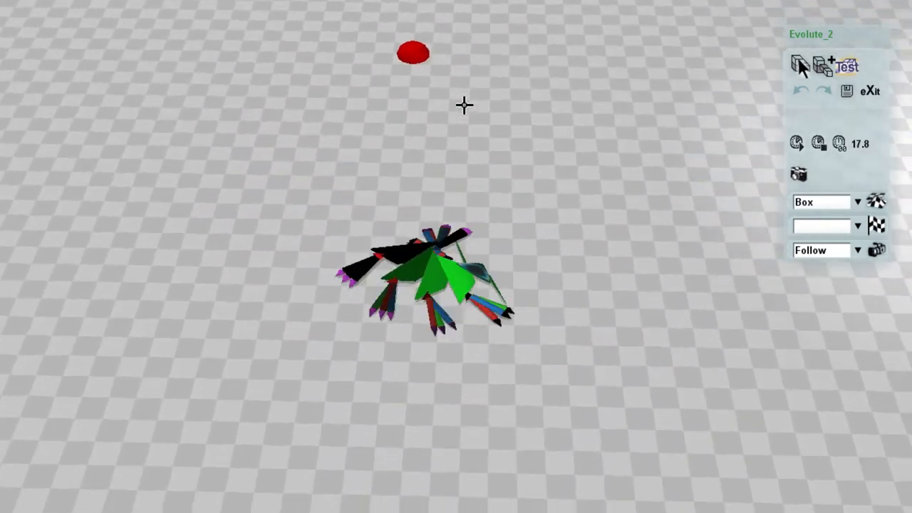
# Run Evolute_2 toward the red target and bring up the Evolute stats card
pyautogui.click(845, 66)
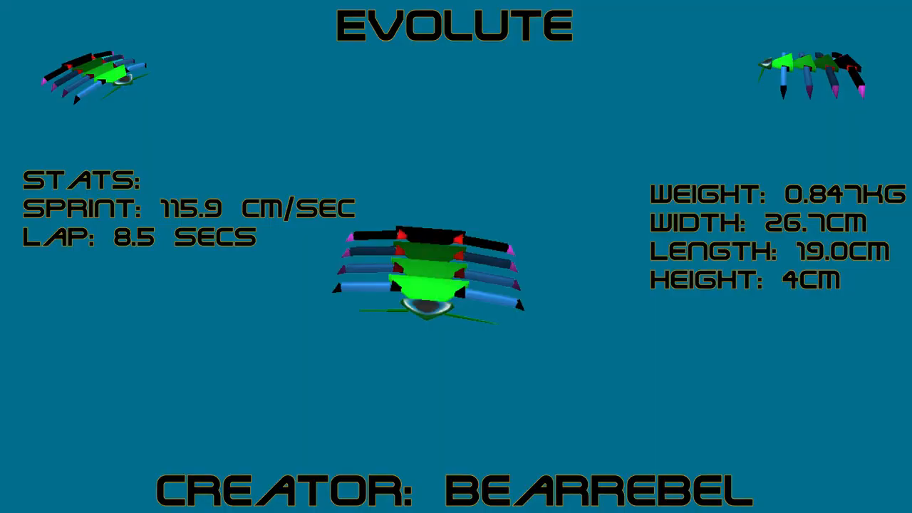